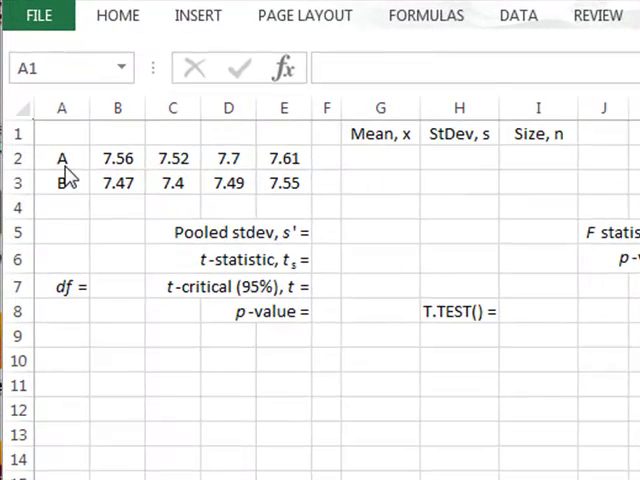
- Enter sample A's mean in G2 with =AVERAGE(B2:E2)
click(117, 157)
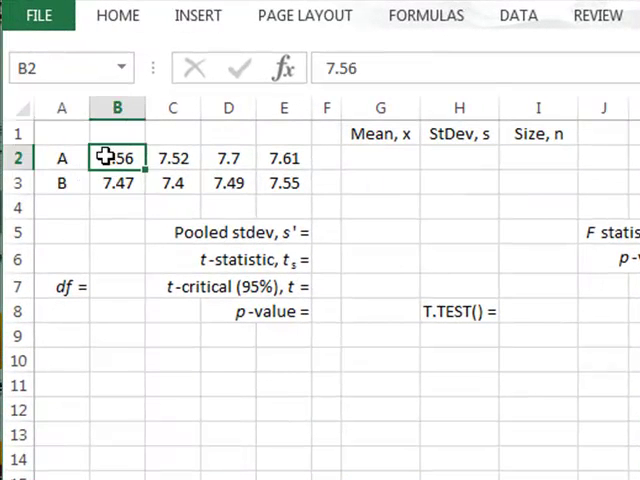
click(117, 182)
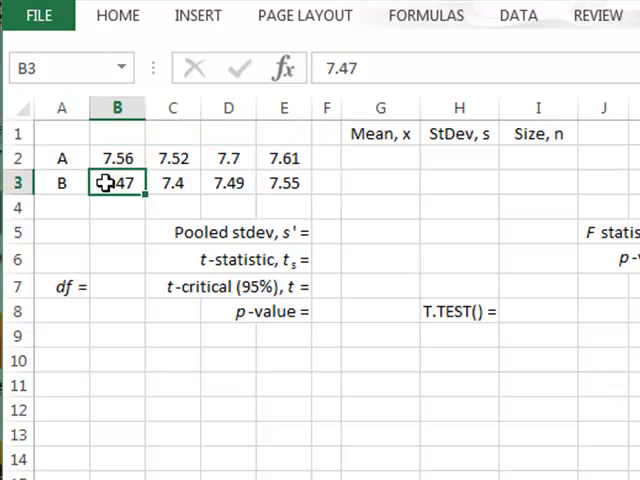
drag(117, 183, 283, 183)
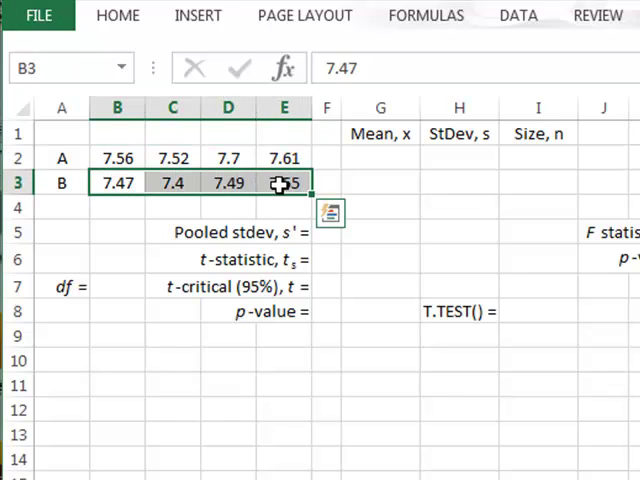
mouse_move(385, 177)
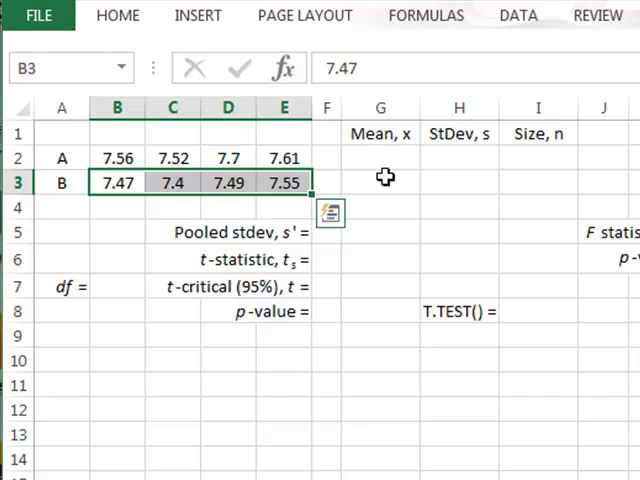
click(381, 158)
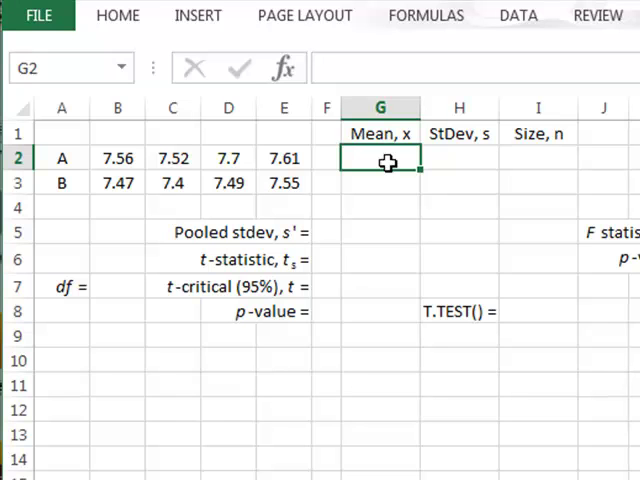
text(=)
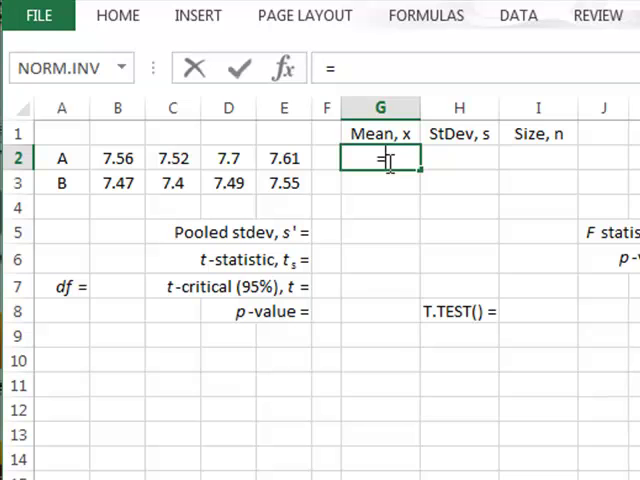
text(=average)
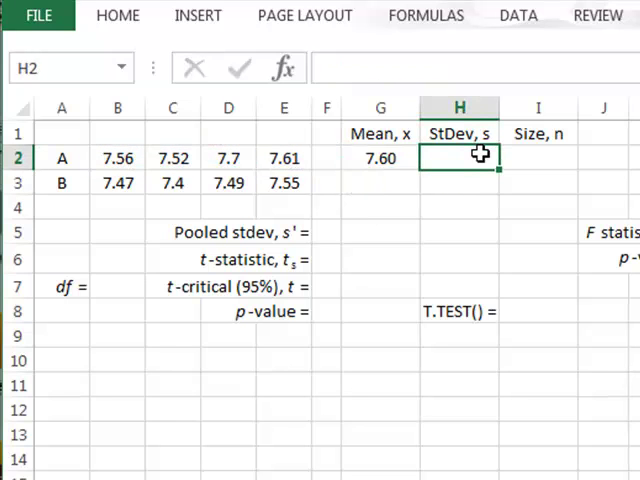
- Add =STDEV.S(B2:E2) in H2 and =COUNT(B2:E2) in I2 for sample A
text(=s)
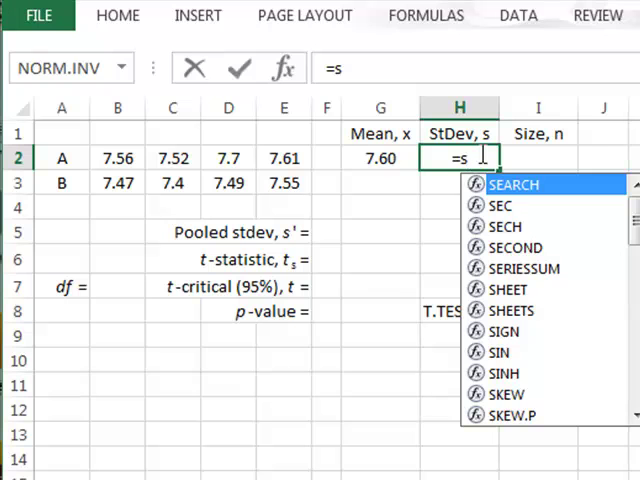
text(t)
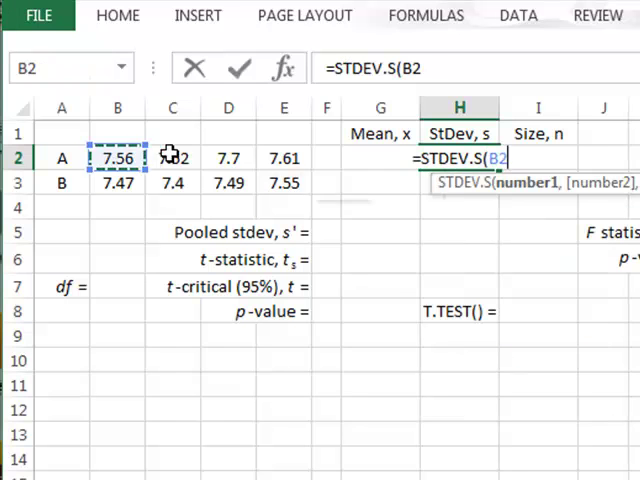
drag(117, 158, 283, 158)
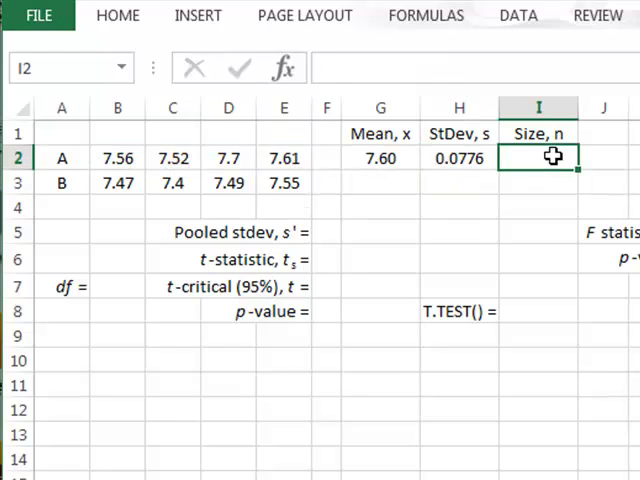
text(=count()
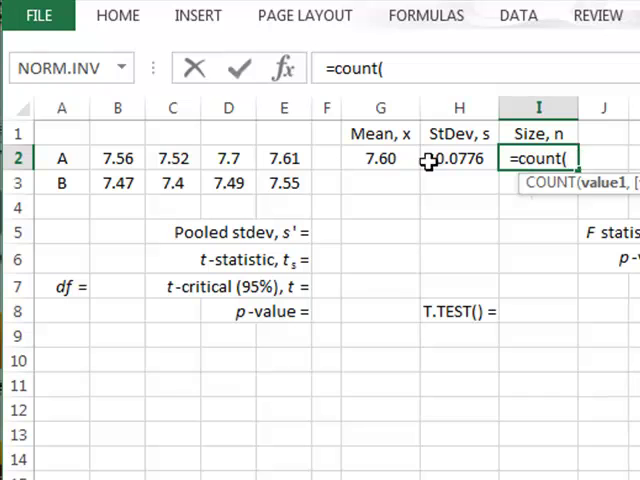
drag(117, 157, 284, 157)
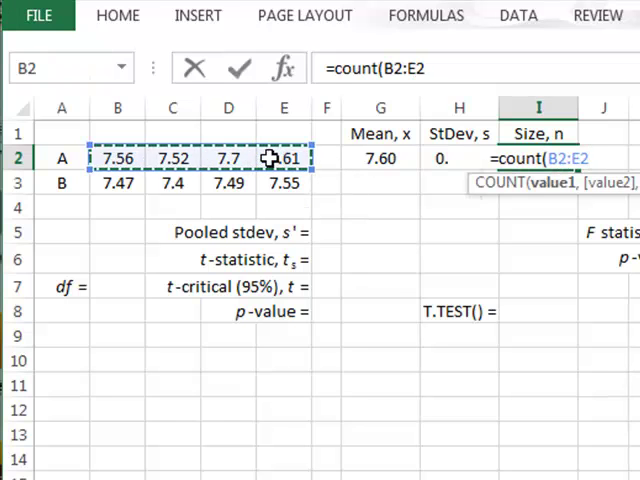
key(Return)
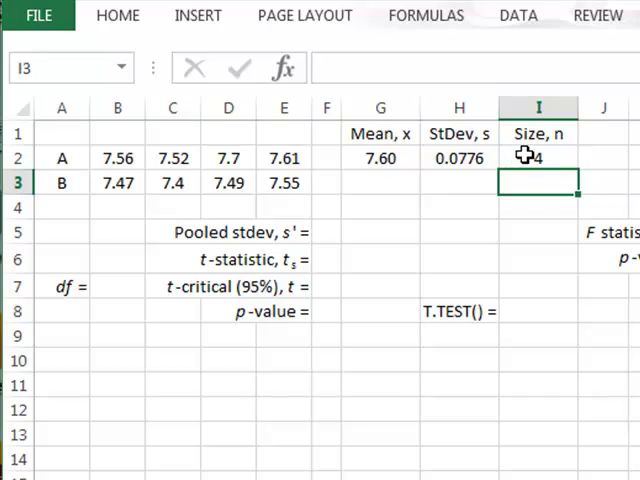
- Fill G2:I2 down to row 3, giving sample B's 7.48, 0.0618 and 4
drag(380, 157, 460, 157)
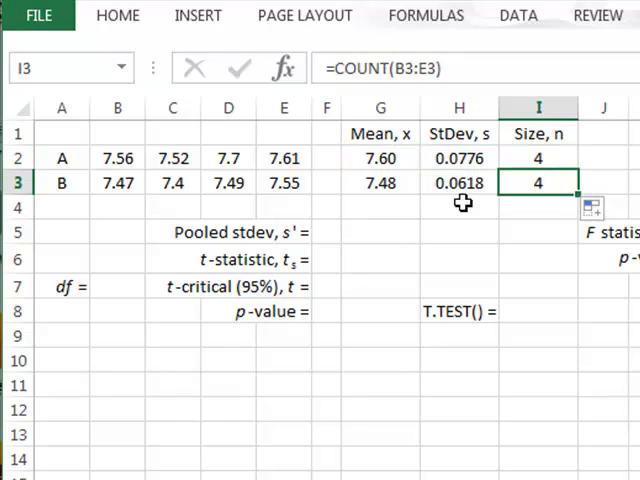
click(379, 258)
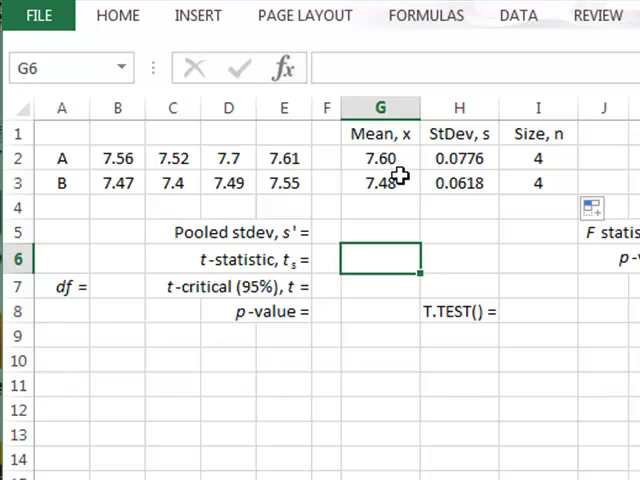
mouse_move(392, 230)
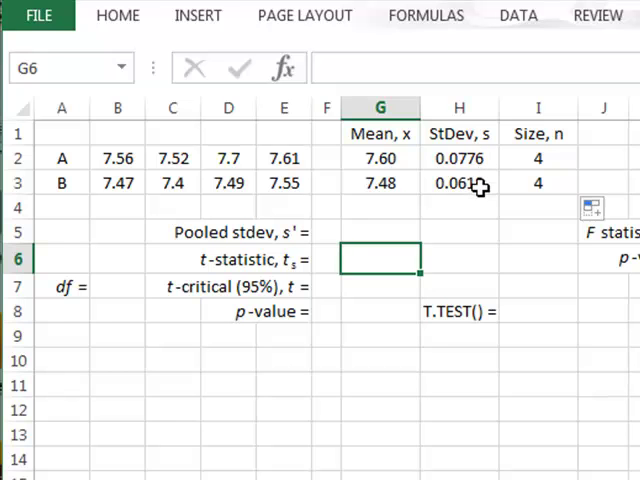
- Start H5's =SQRT formula with sample A's term (I2-1)*H2^2
click(459, 232)
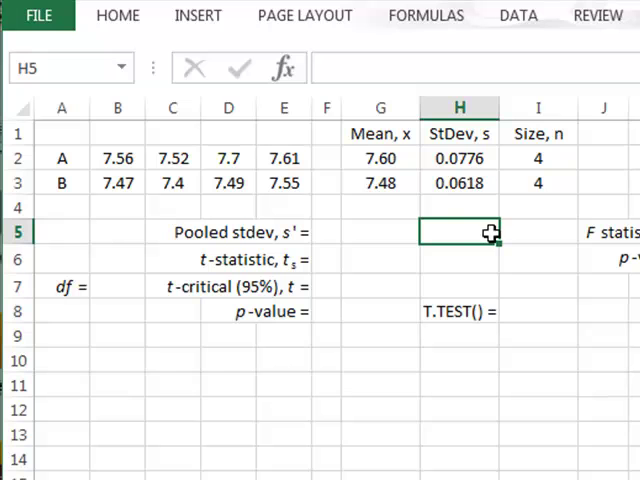
mouse_move(463, 183)
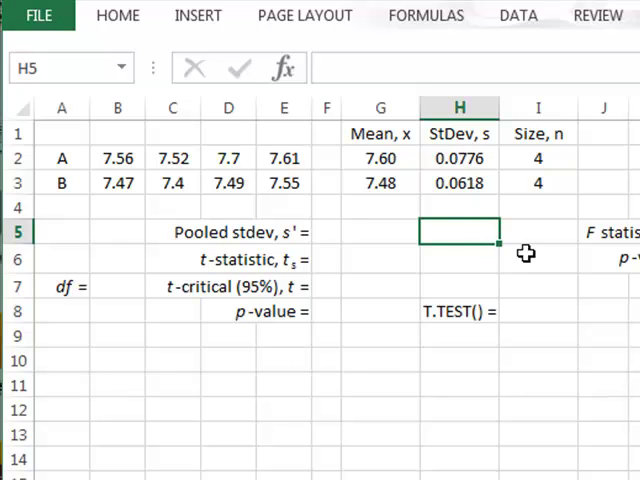
mouse_move(480, 235)
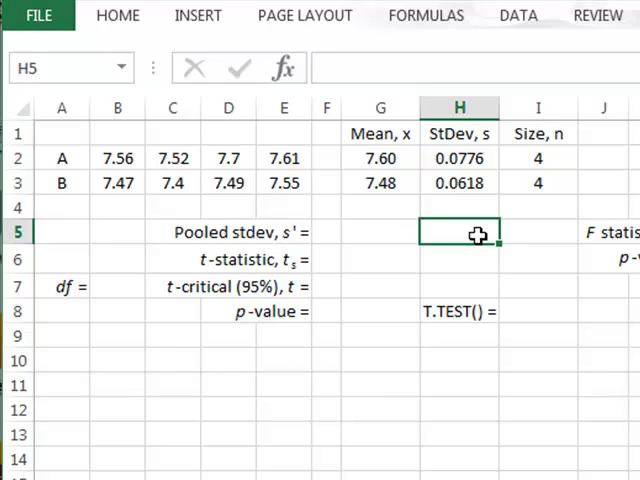
text(=s)
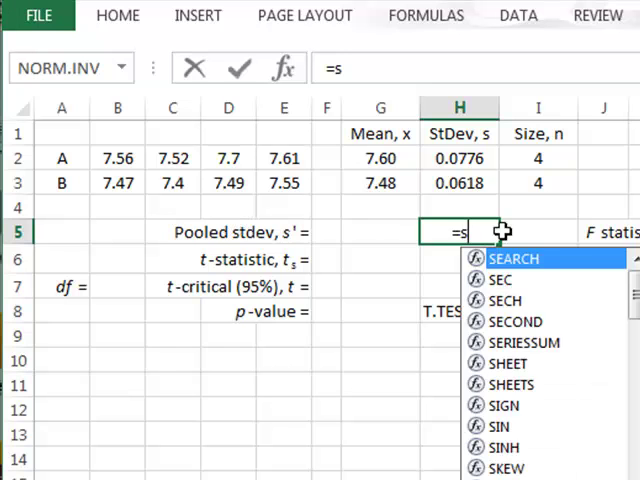
text(qrt((()
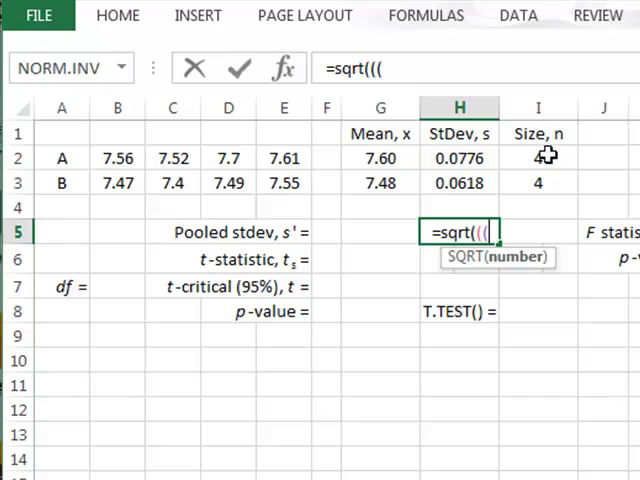
click(538, 158)
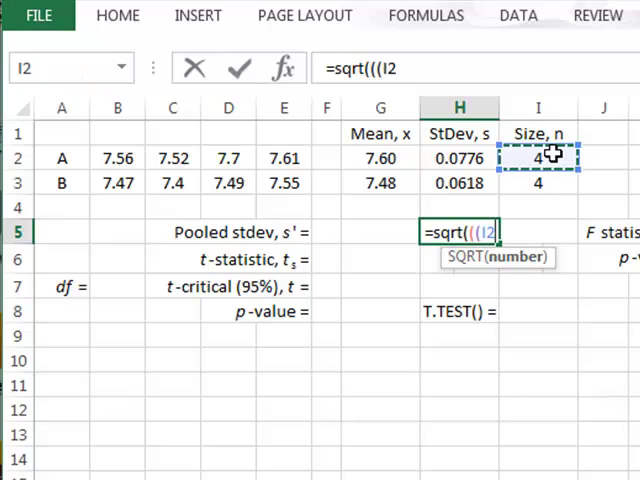
text(-1))
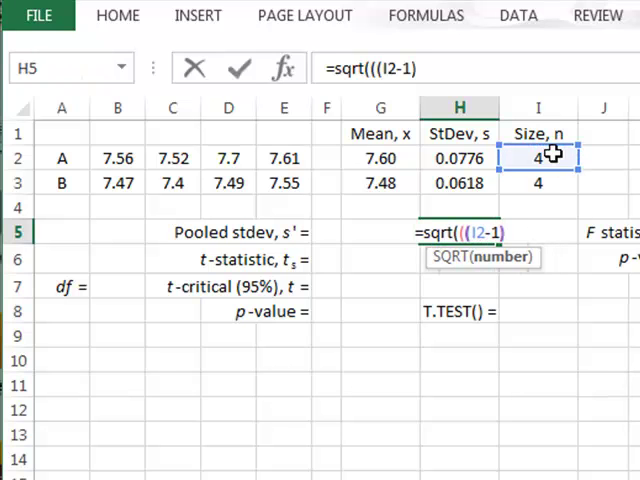
text(*)
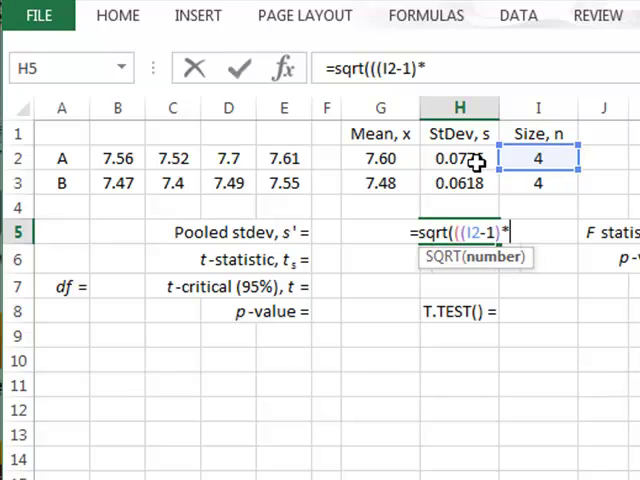
click(459, 157)
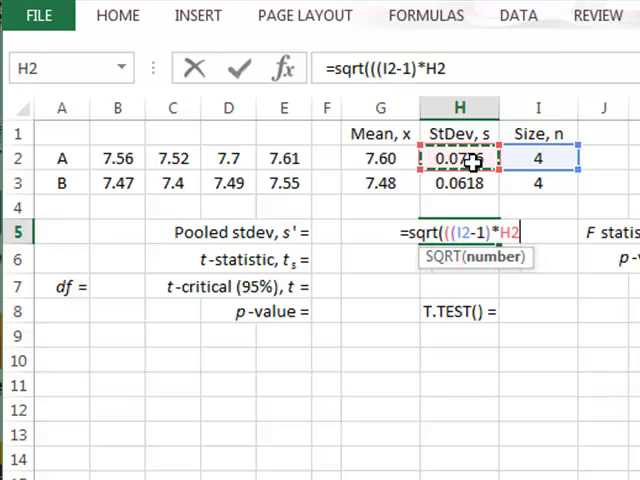
text(^2)
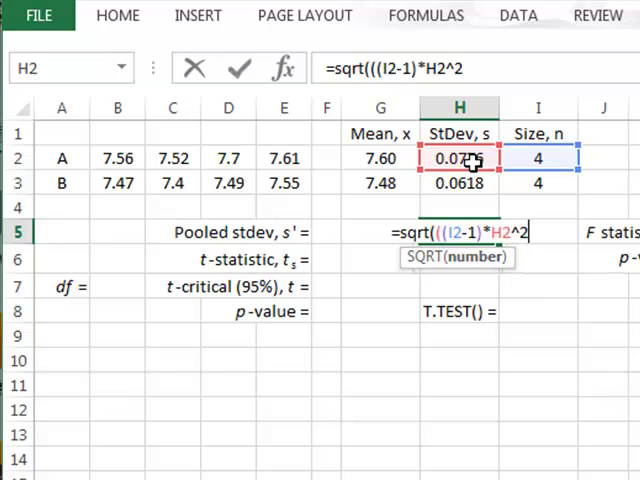
- Add sample B's term (I3-1)*H3^2, divide by (I2+I3-2), giving 0.0702
text(+)
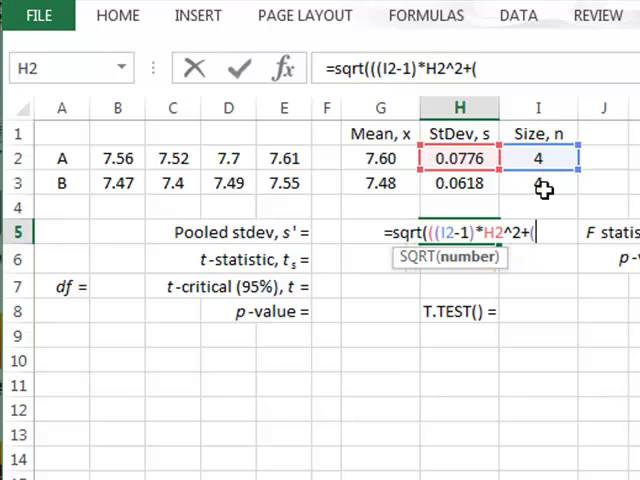
text((I3-1)
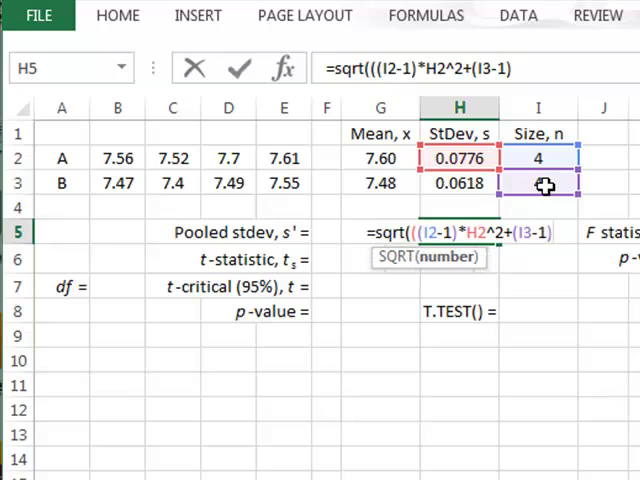
click(459, 183)
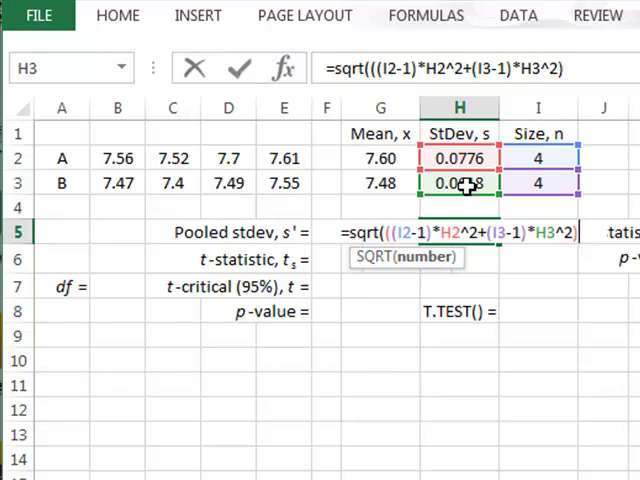
text(/()
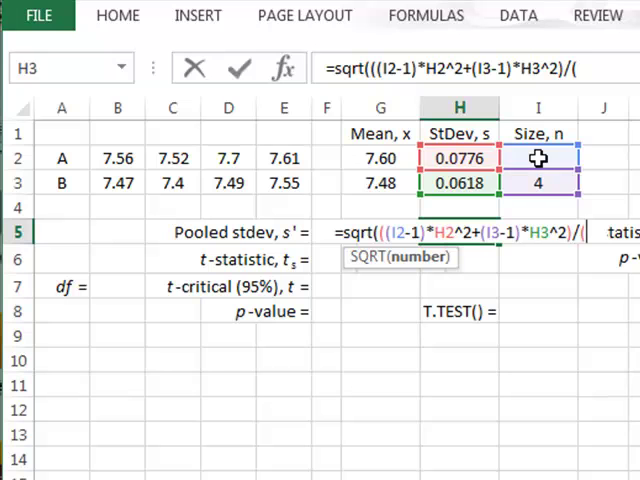
click(538, 157)
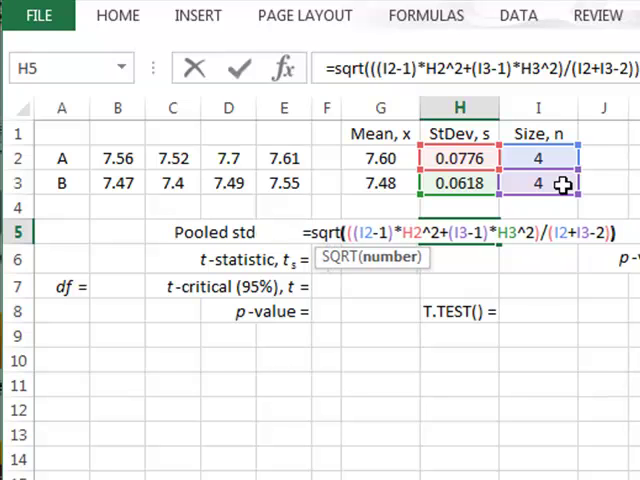
key(Return)
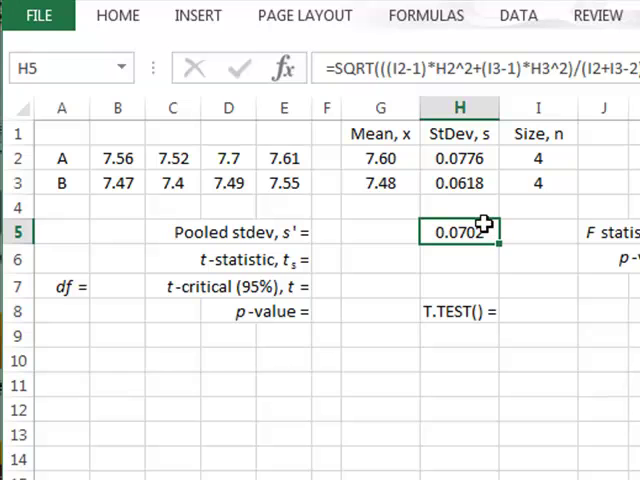
- Start G6's t-statistic formula with the mean difference (G2-G3)
click(379, 260)
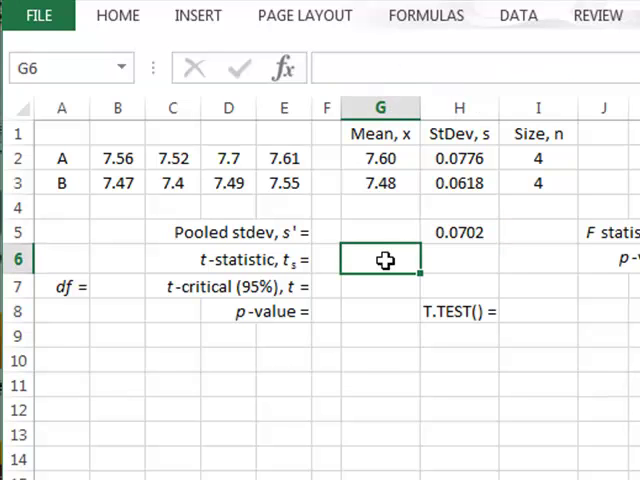
text(=)
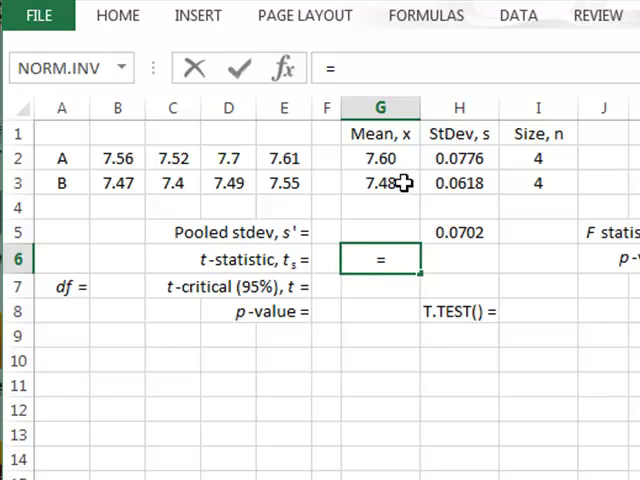
text(()
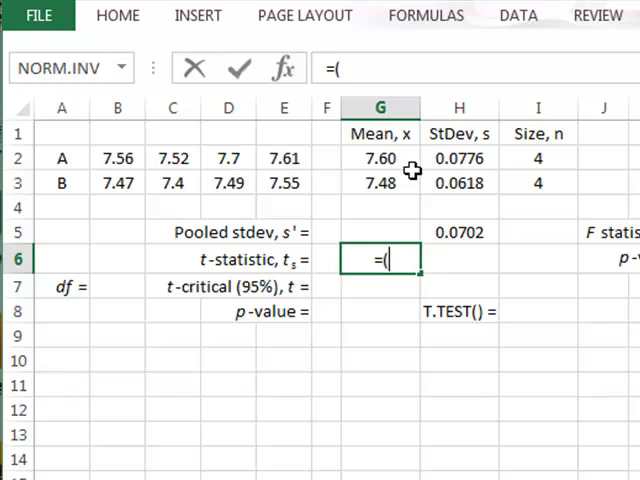
click(379, 157)
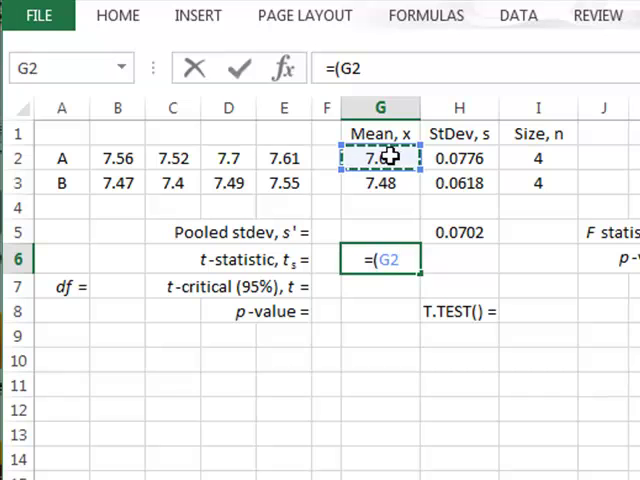
click(380, 183)
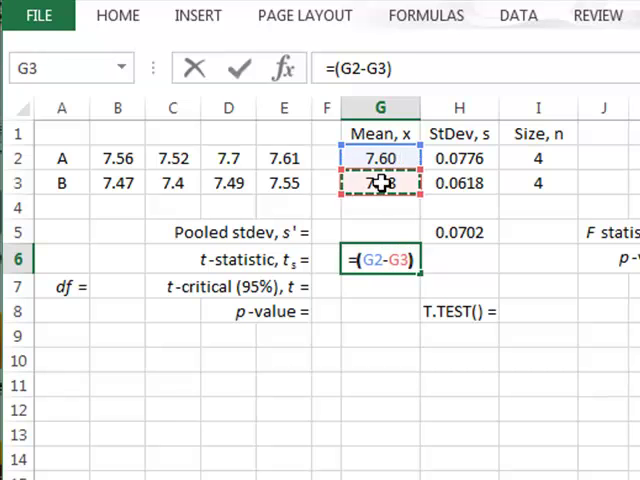
text(/()
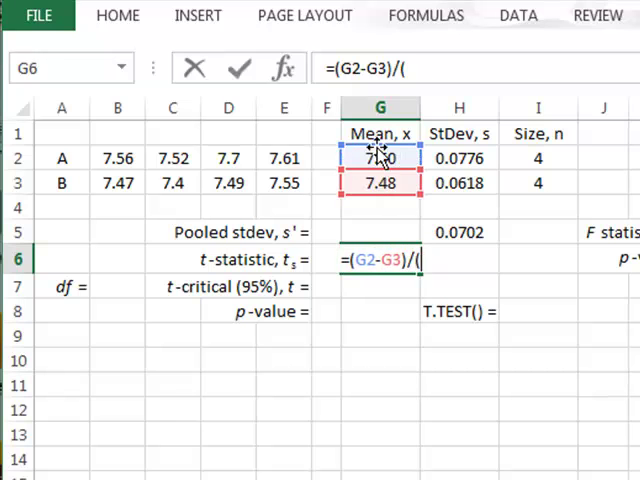
mouse_move(377, 285)
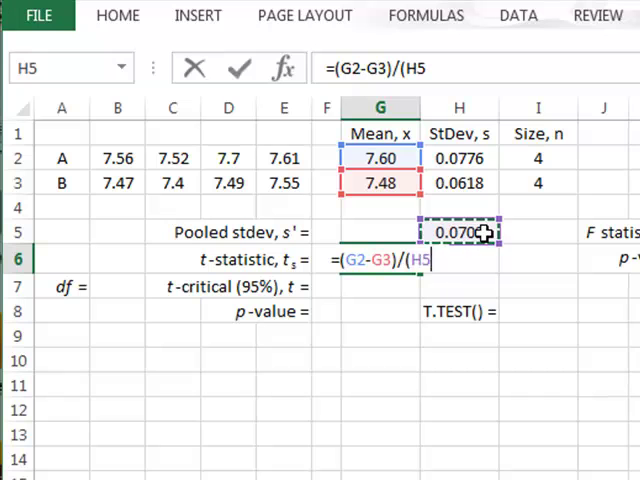
- Divide by H5*SQRT(1/I2+1/I3) to get a t-statistic of 2.42
text(*)
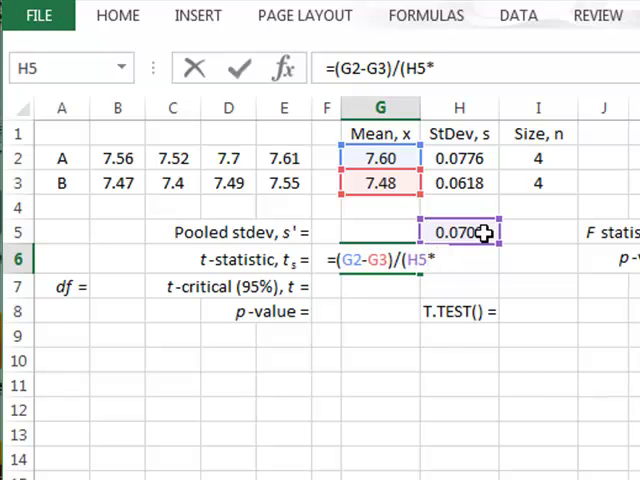
text(sqrt()
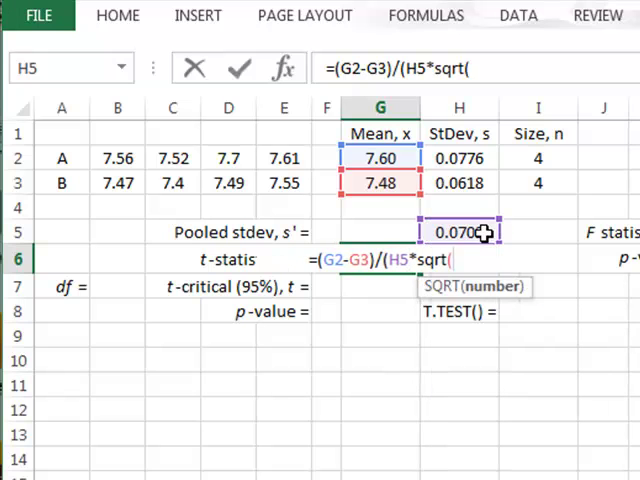
text(1/I2)
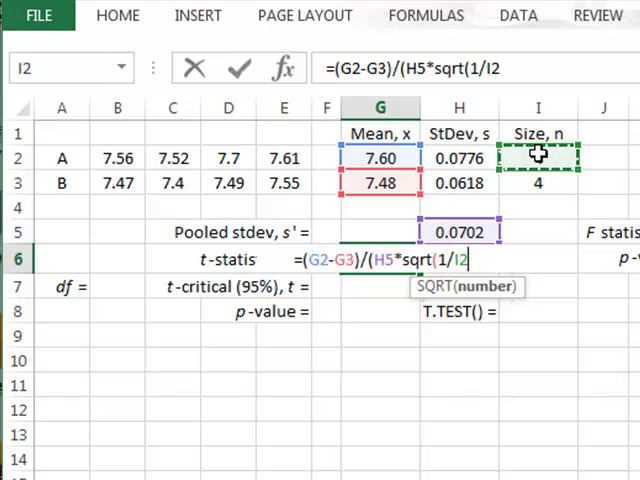
text(+)
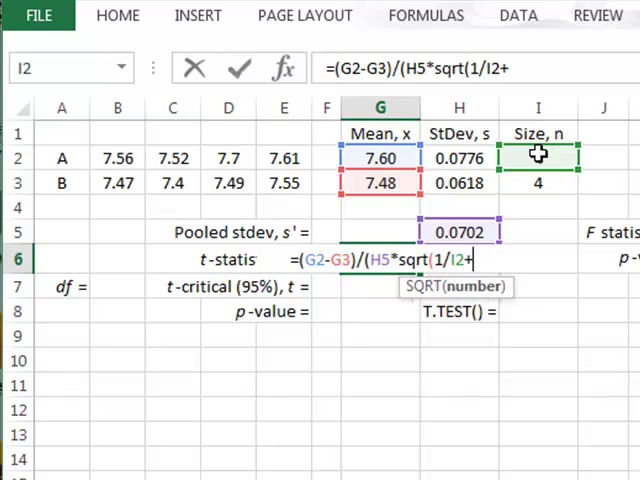
text(1/)
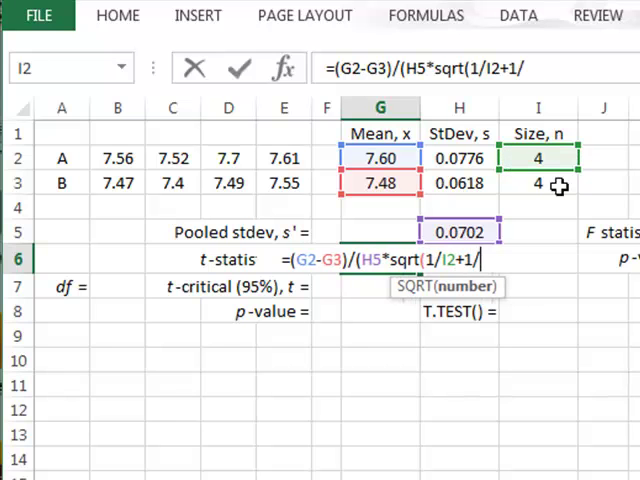
click(537, 183)
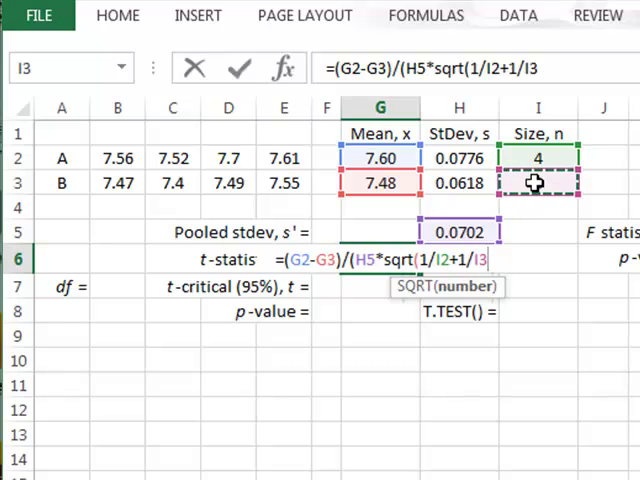
key(Return)
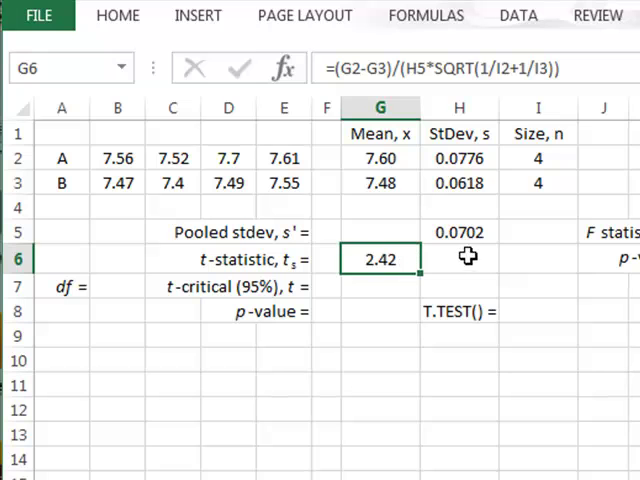
mouse_move(393, 286)
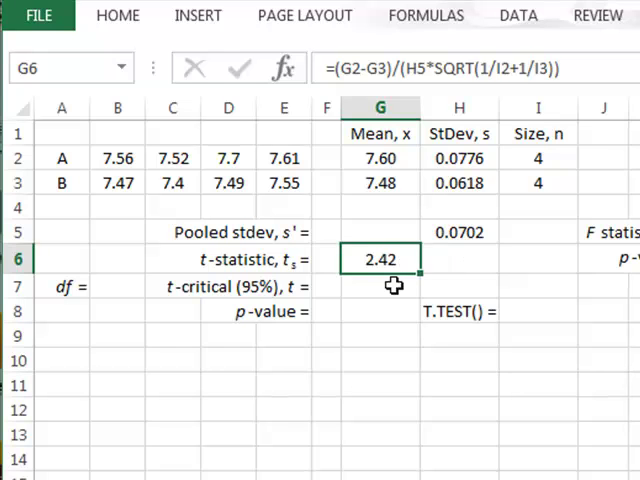
- Enter =I2+I3-2 in B7 so the degrees of freedom read 6
click(379, 286)
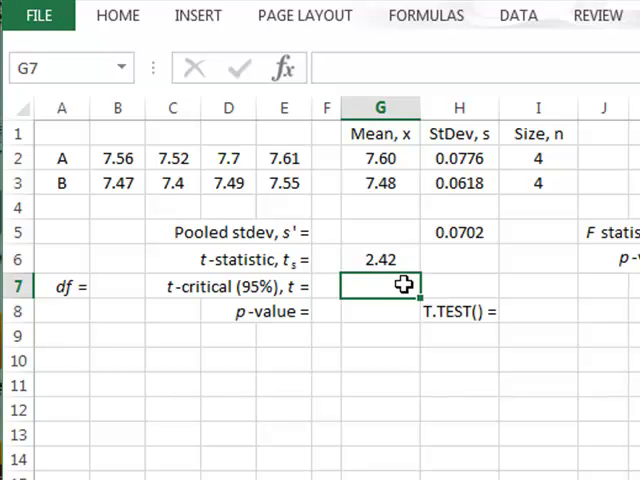
mouse_move(119, 289)
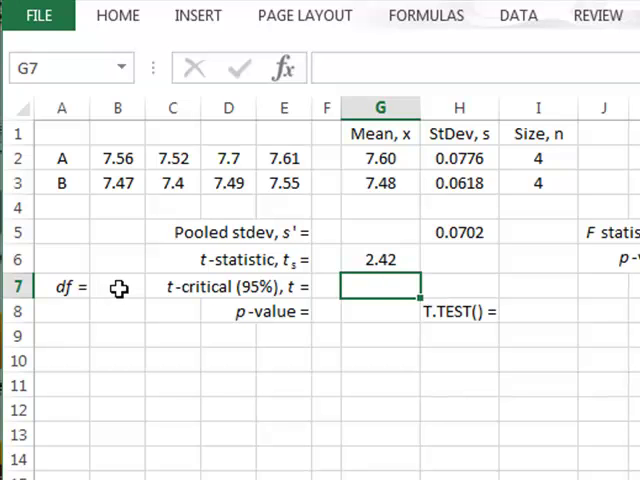
click(117, 287)
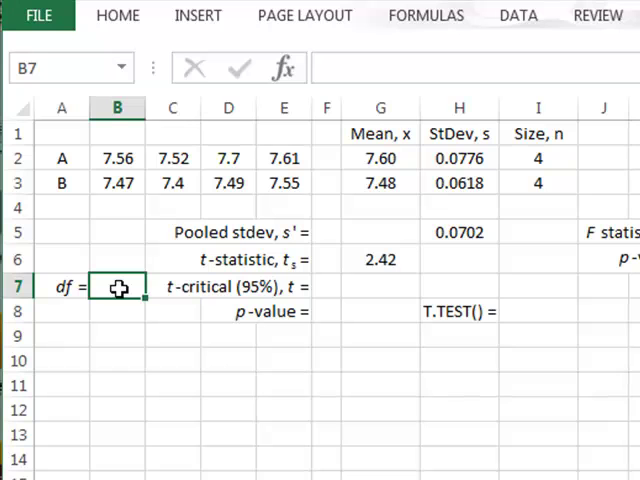
text(3)
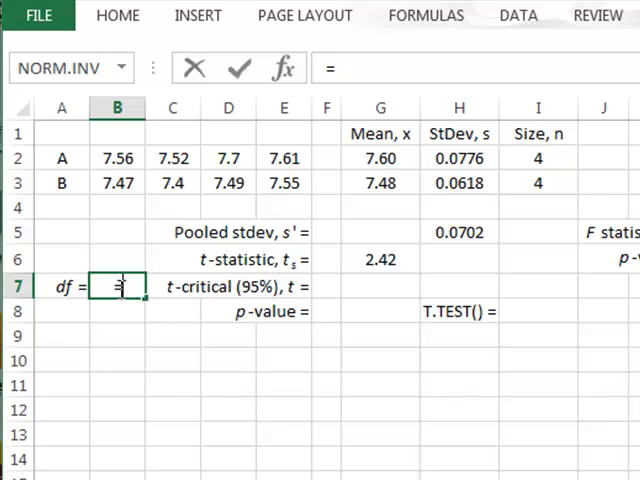
click(537, 157)
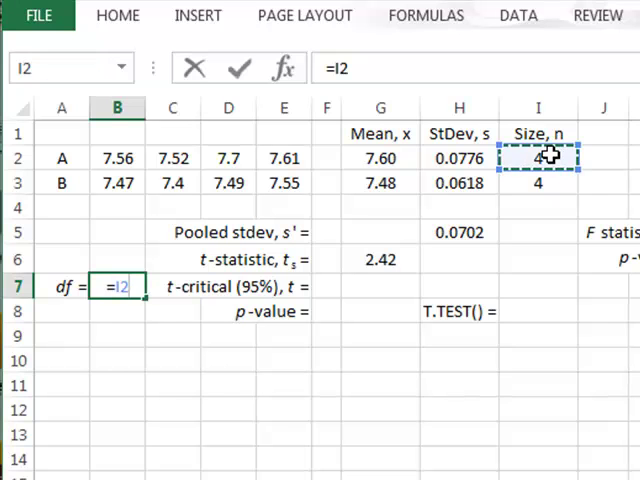
text(+I3-2)
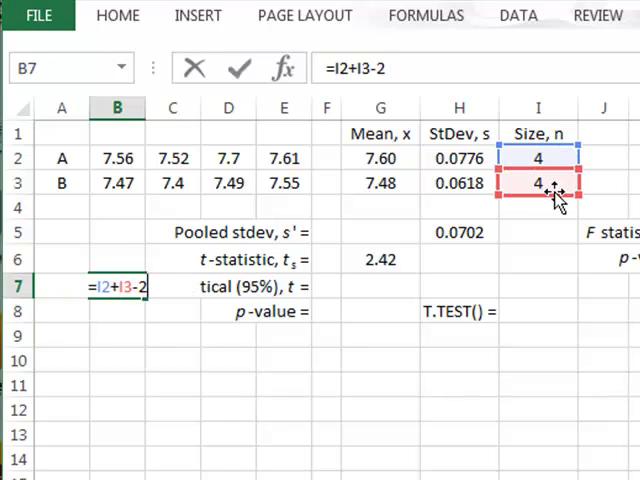
click(379, 286)
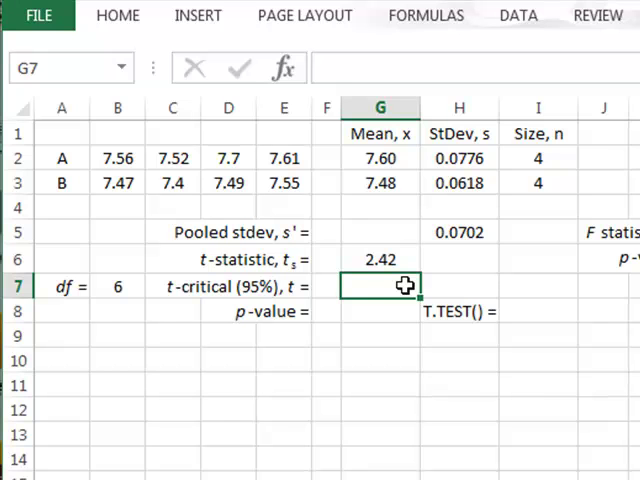
- Enter =T.INV.2T(0.05,B7) in G7, giving a critical t of 2.45
text(=t)
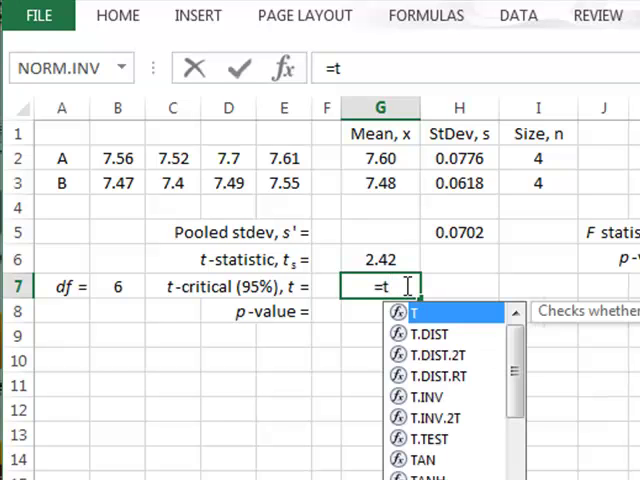
mouse_move(428, 417)
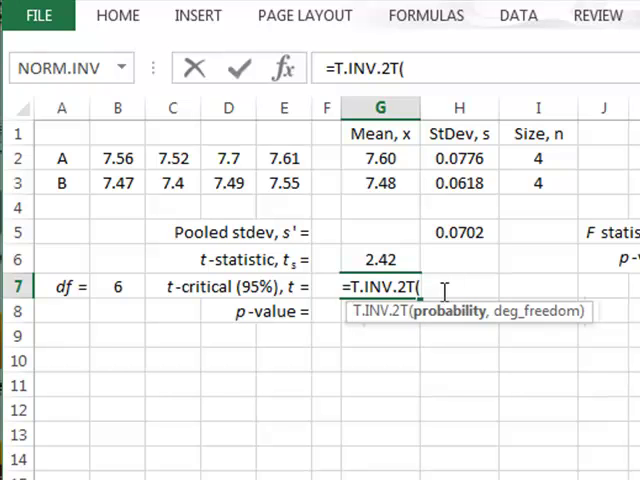
text(0.05)
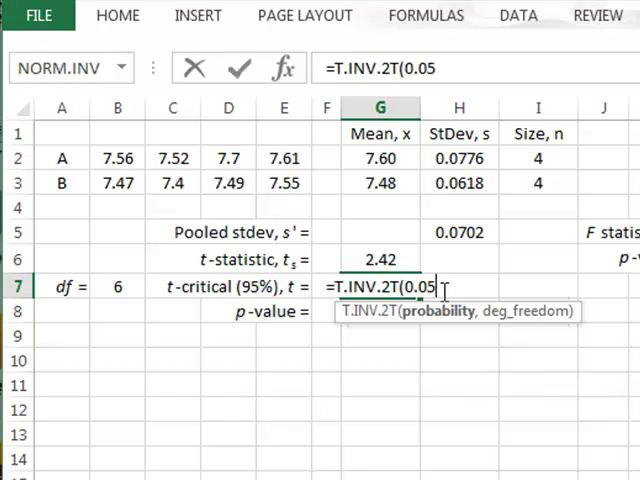
text(,)
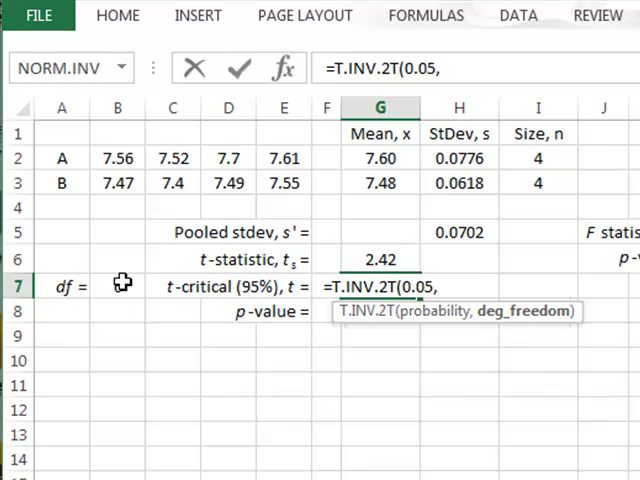
click(117, 285)
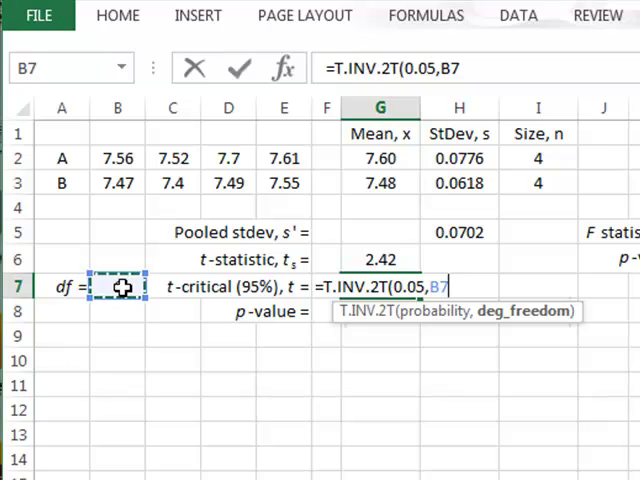
key(Return)
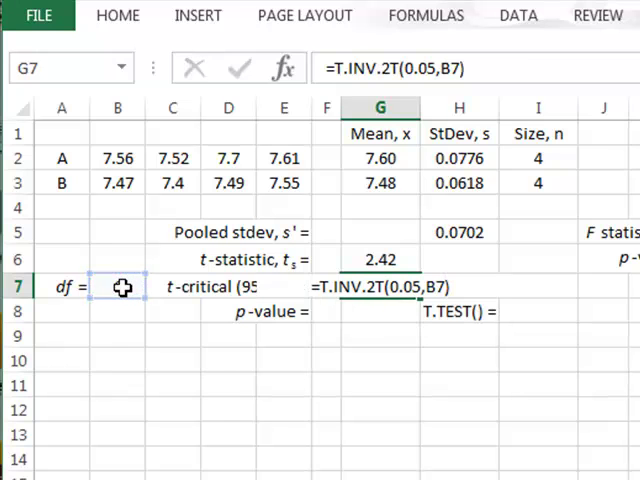
key(Return)
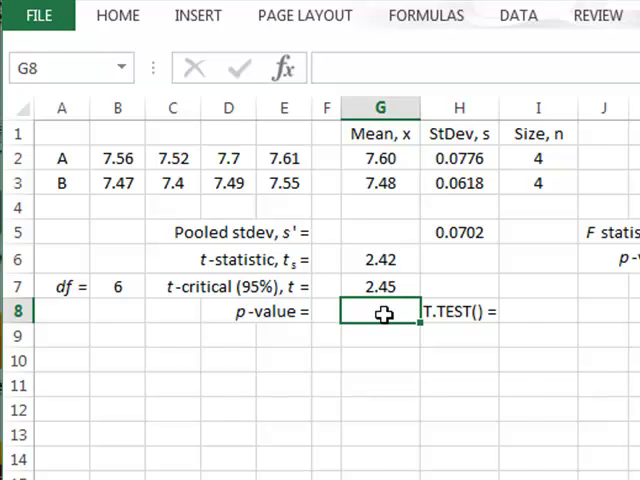
- Enter =T.DIST.2T(G6,B7) in G8, giving a p-value of 0.0520
text(=t)
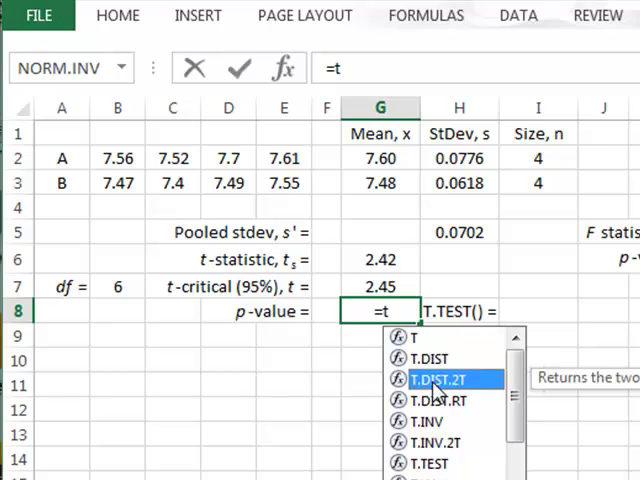
double_click(429, 379)
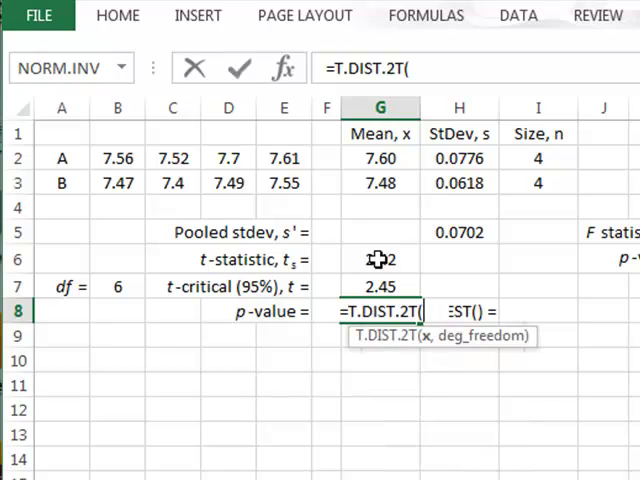
click(379, 259)
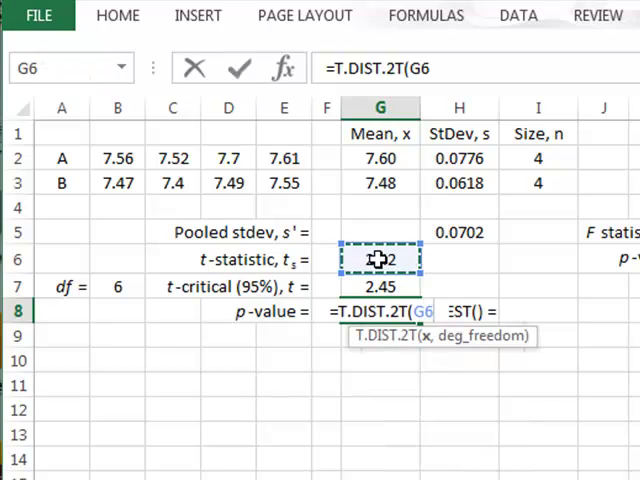
text(,)
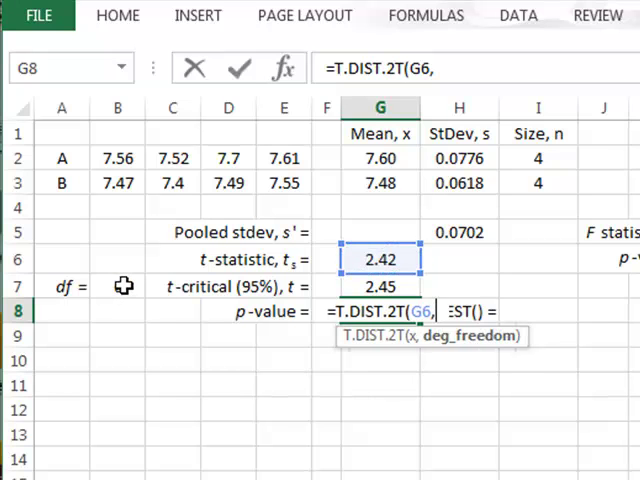
click(117, 287)
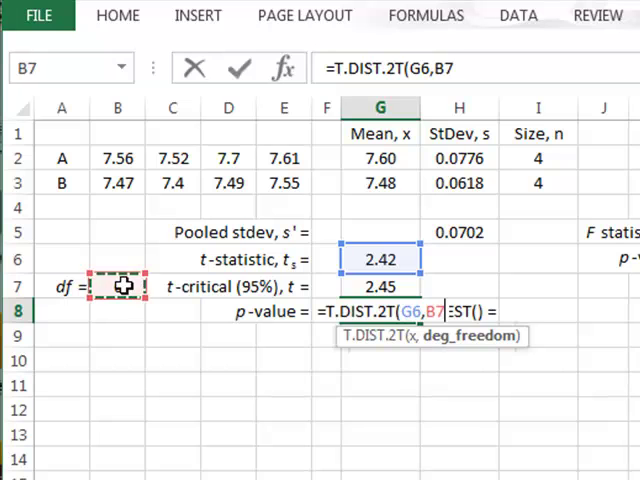
key(Return)
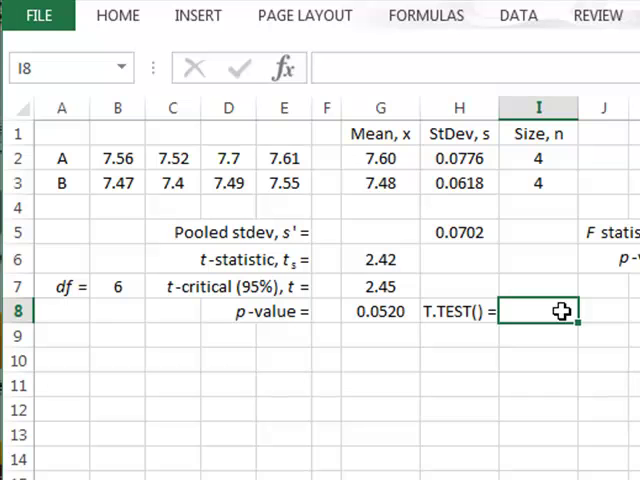
- Enter =T.TEST(B2:E2,B3:E3,2,2) in I8, returning 0.0520
text(=)
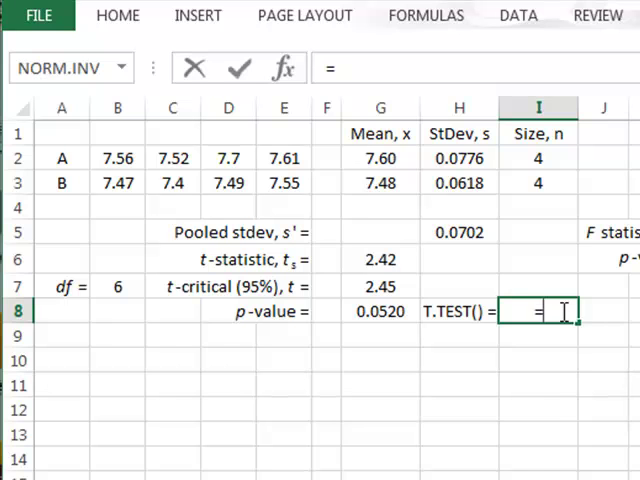
text(t)
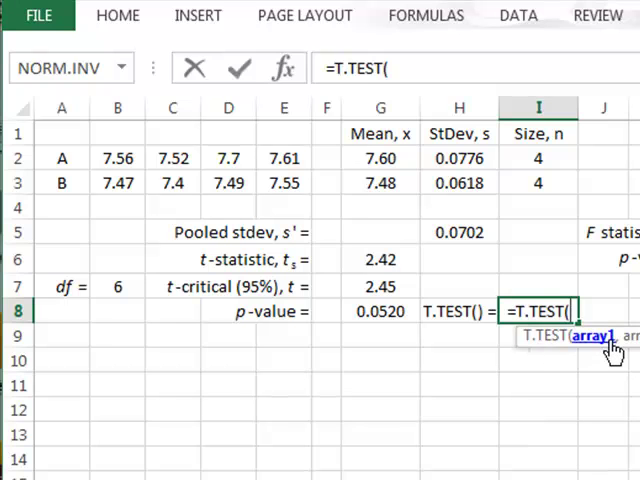
mouse_move(330, 250)
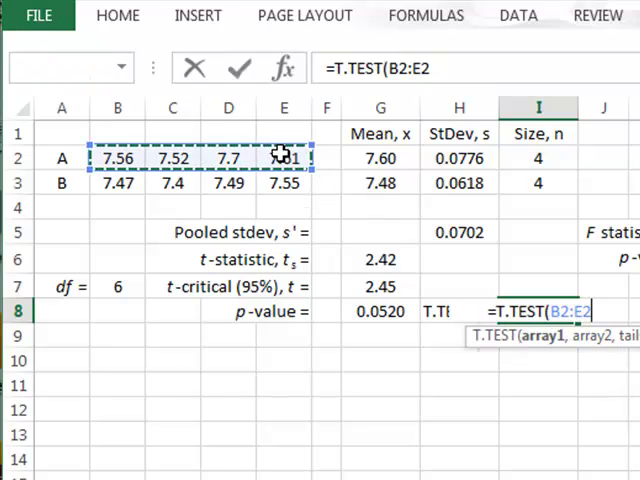
text(,B3:E3)
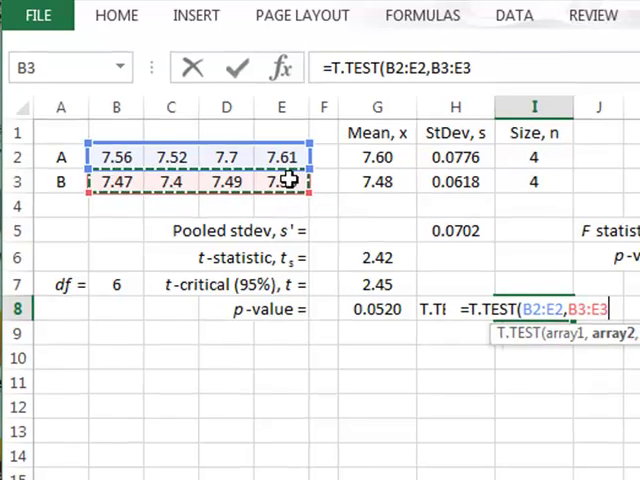
text(,)
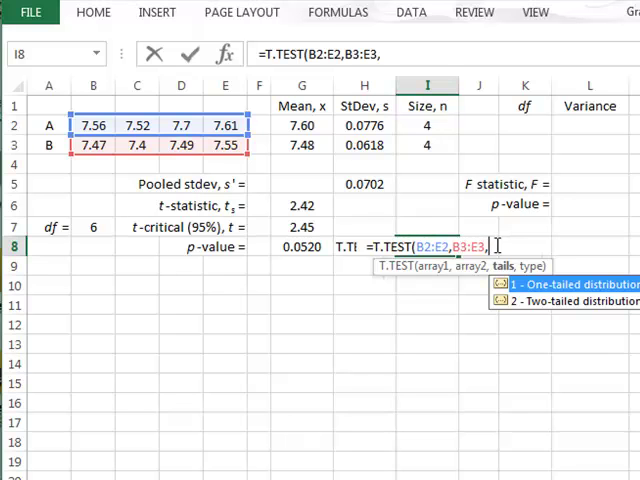
text(2,)
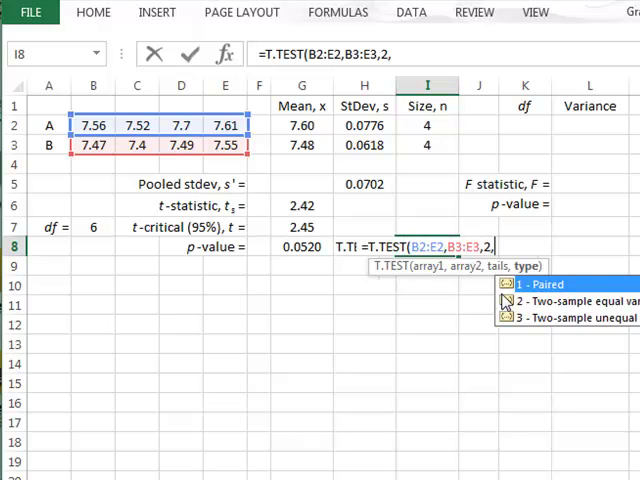
mouse_move(505, 312)
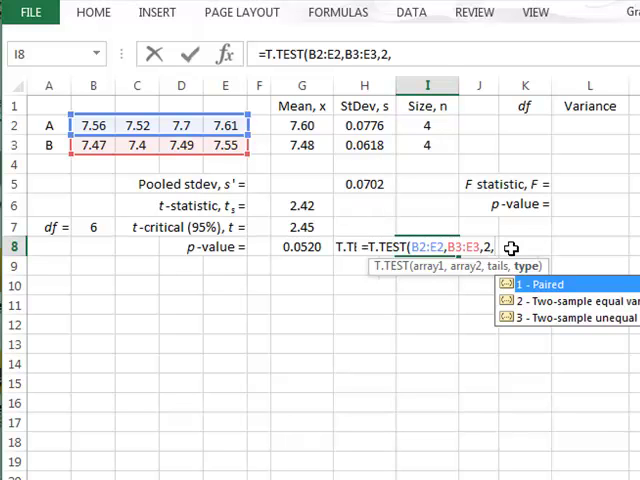
text(2))
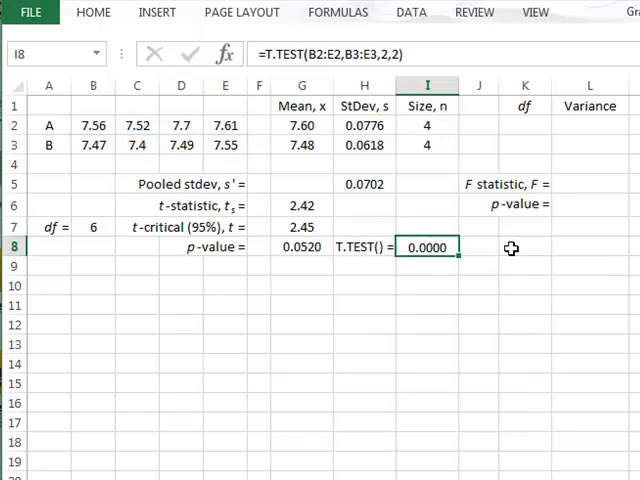
key(Return)
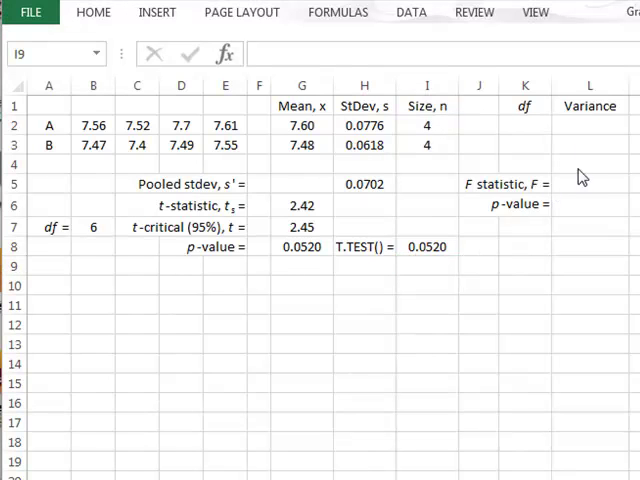
mouse_move(588, 194)
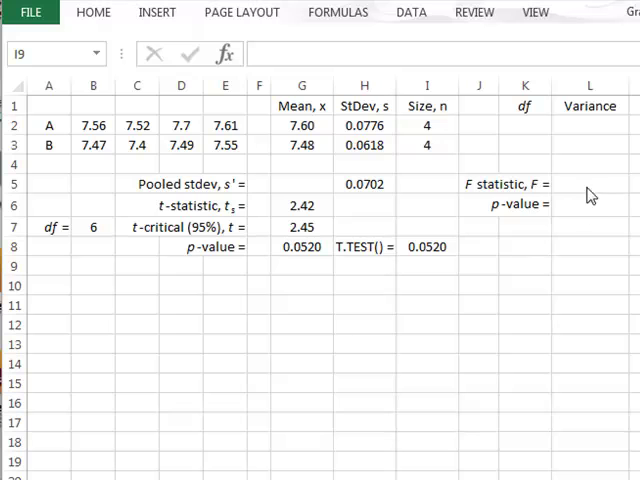
mouse_move(590, 147)
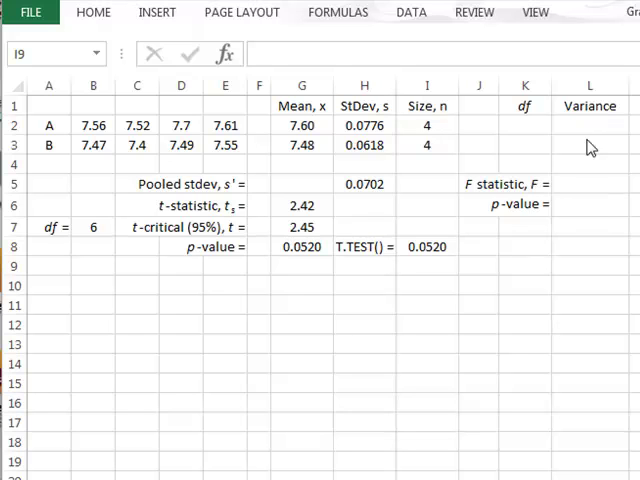
mouse_move(538, 133)
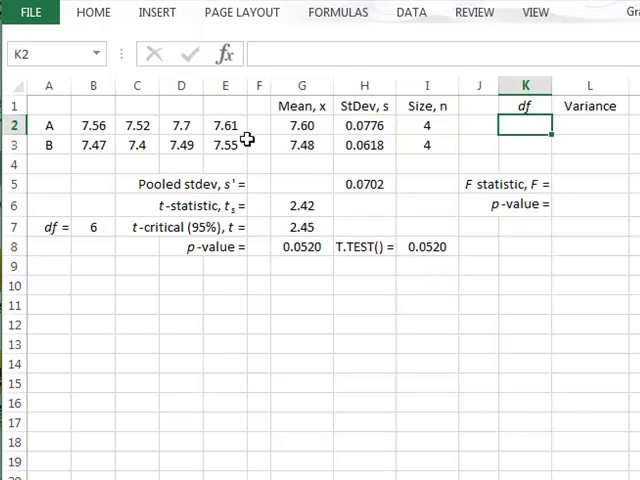
mouse_move(479, 124)
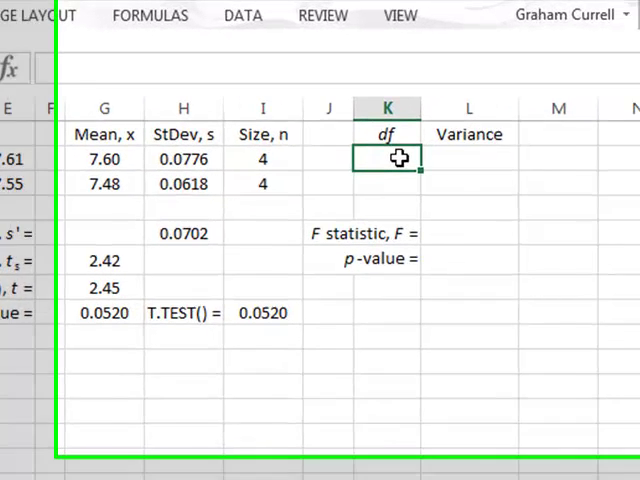
- Enter =I2-1 in K2 and =VAR.S(B2:E2) in L2 for the first sample
text(=)
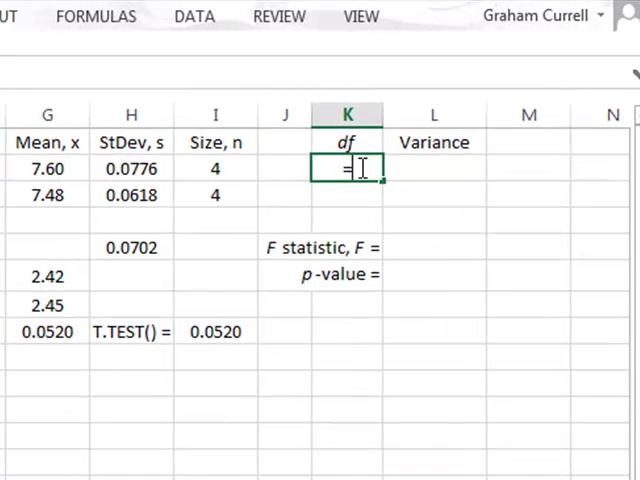
click(215, 168)
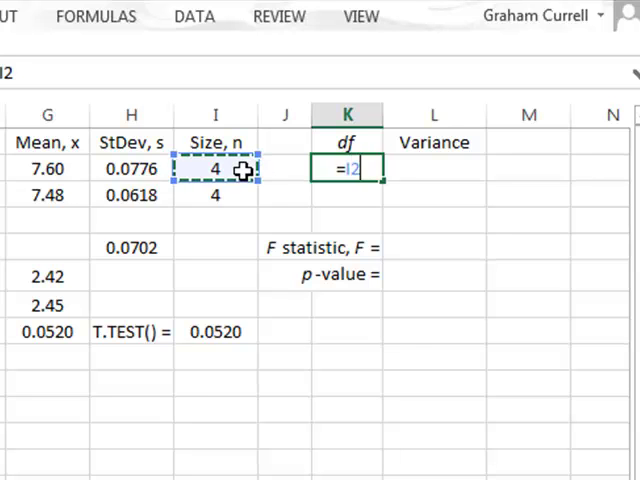
text(-1)
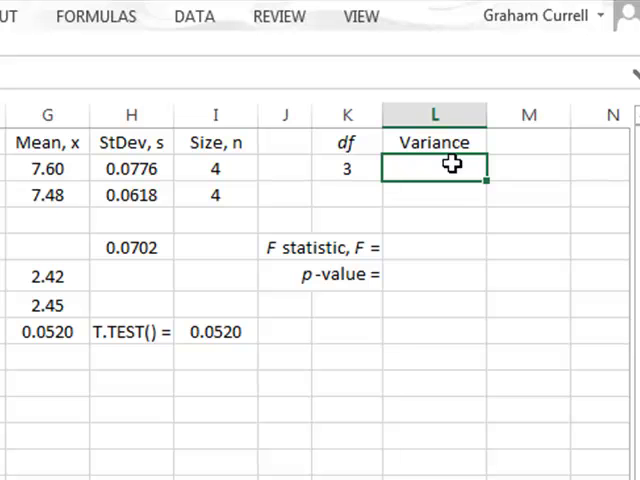
text(=va)
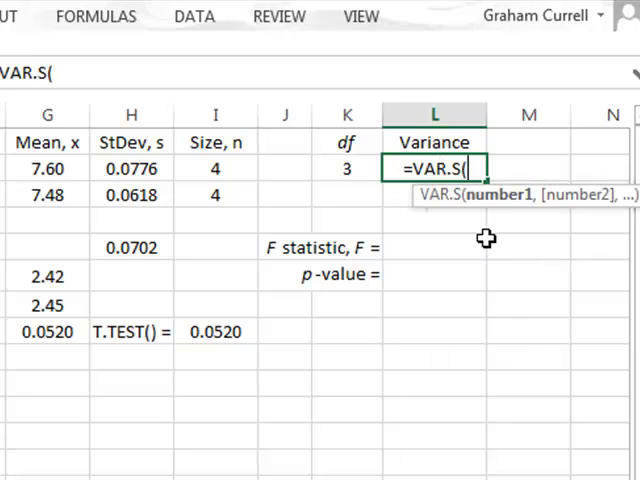
text(B2:E2)
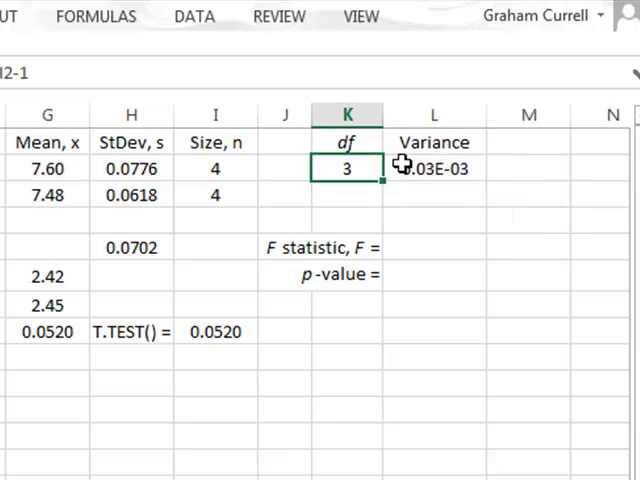
- Fill K2:L2 down to row 3, giving df 3 and variances 6.03E-03 and 3.82E-03
click(433, 168)
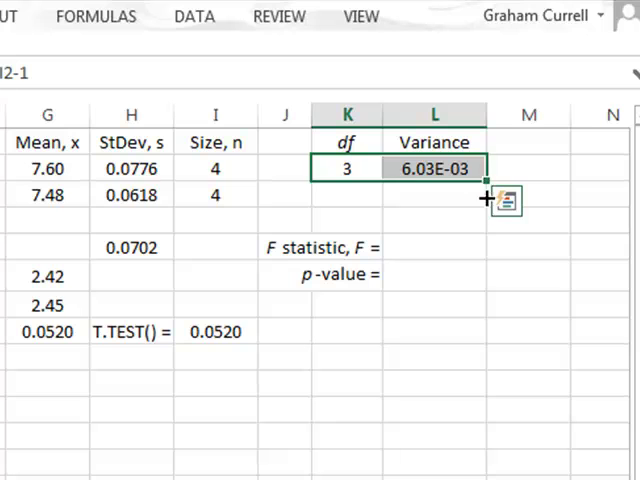
drag(481, 167, 481, 195)
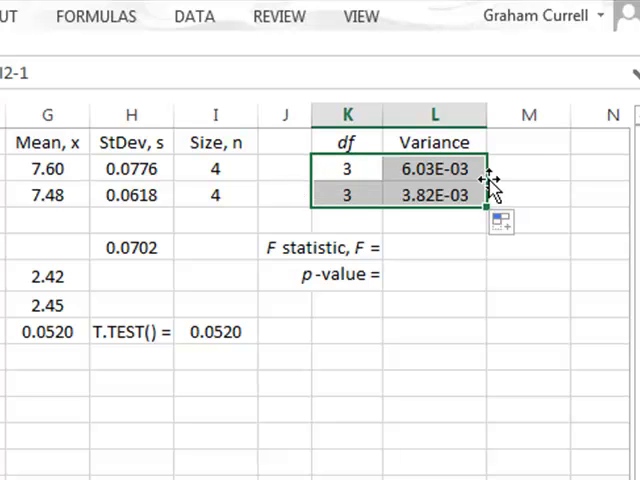
click(434, 195)
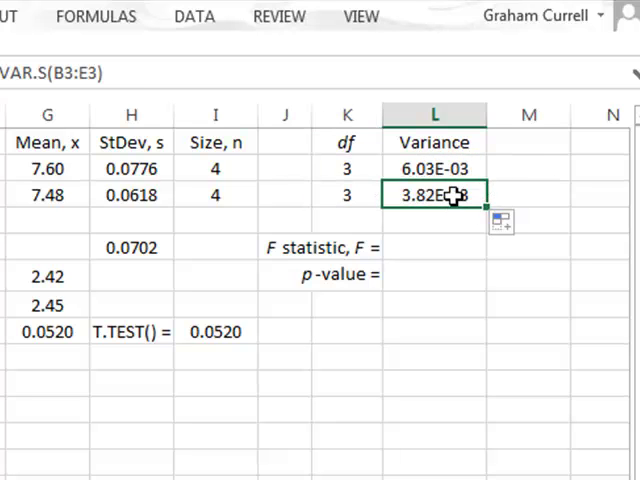
click(434, 168)
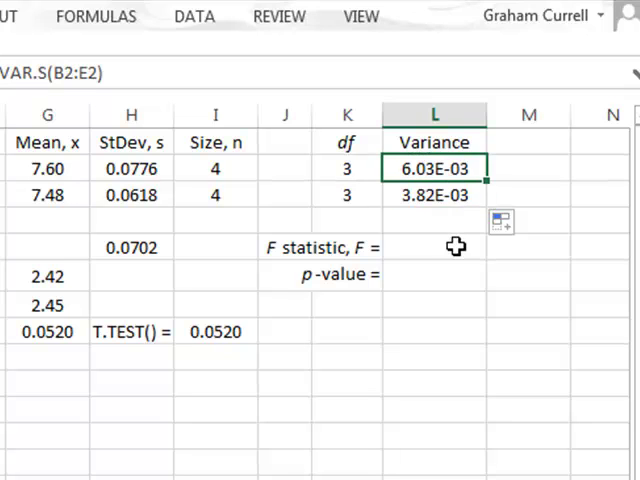
click(434, 247)
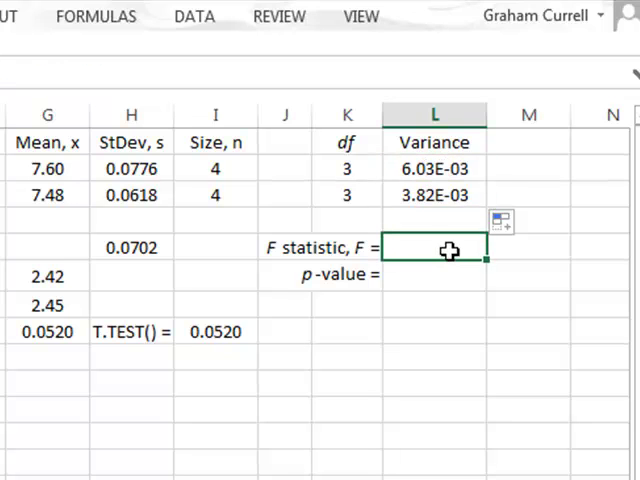
- Enter =L2/L3 in L5 (1.58) and =F.DIST.RT(L5,K2,K3) in L6 (0.36)
text(=L2/)
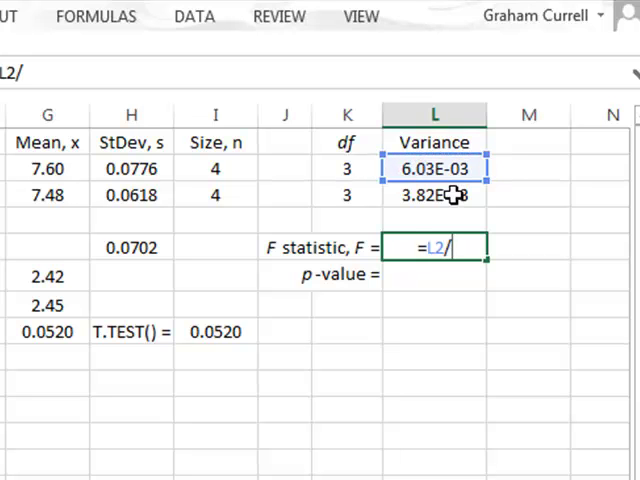
key(Return)
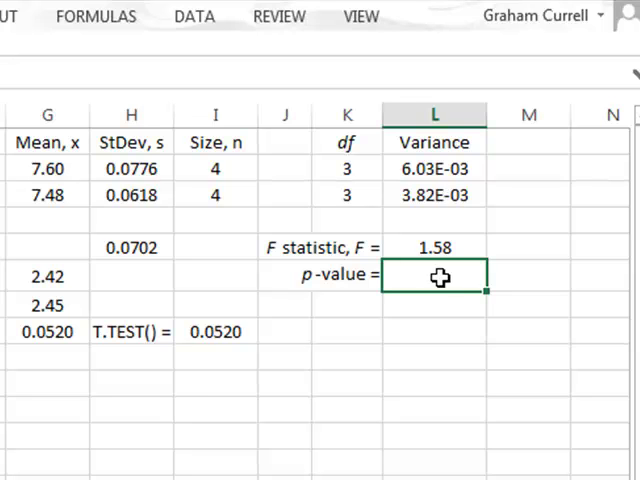
text(=)
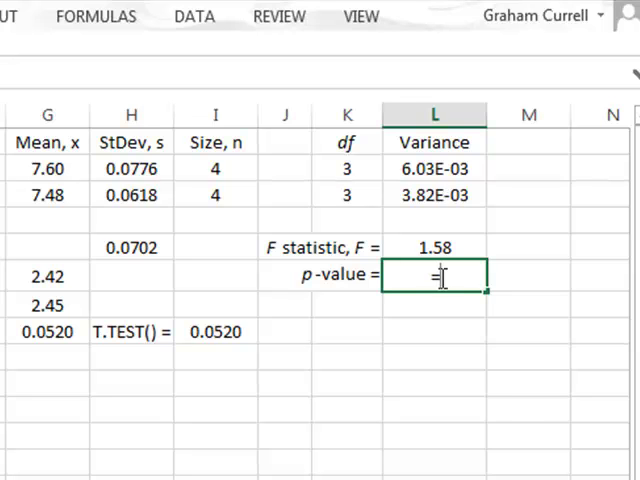
text(f)
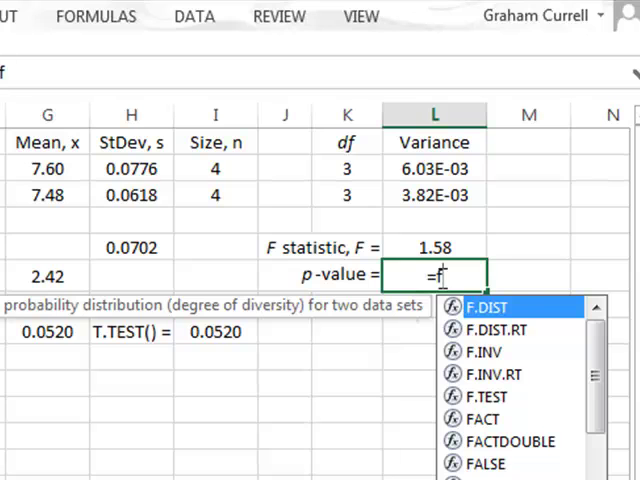
mouse_move(495, 329)
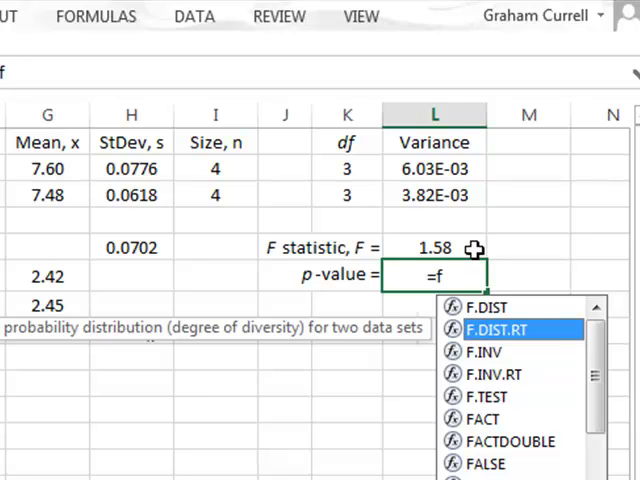
mouse_move(480, 343)
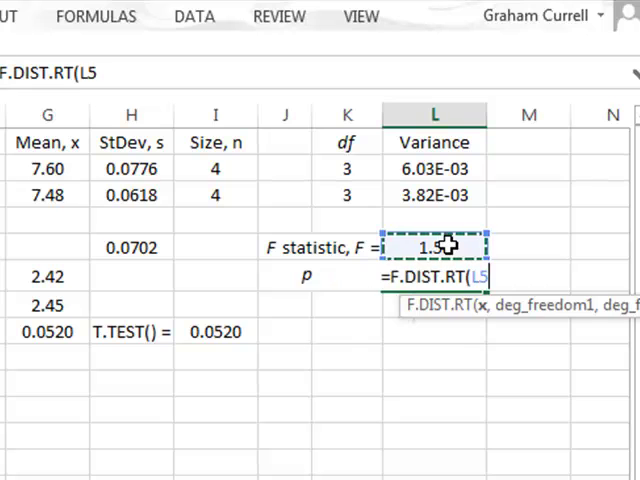
text(,)
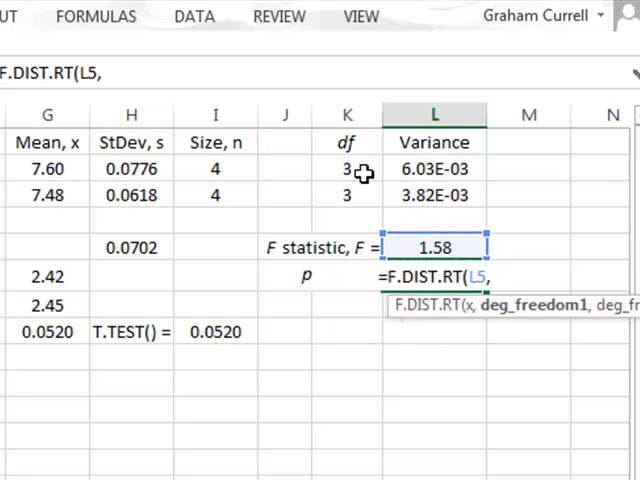
click(347, 169)
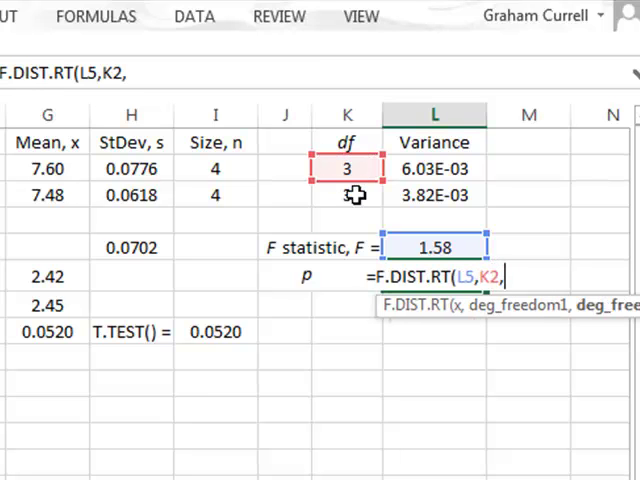
click(347, 195)
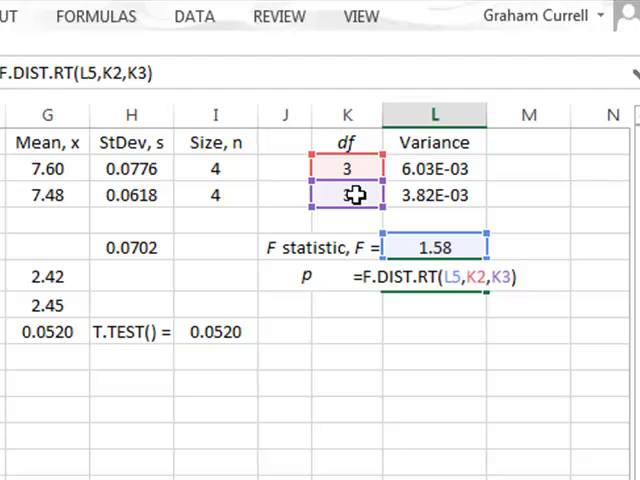
key(Return)
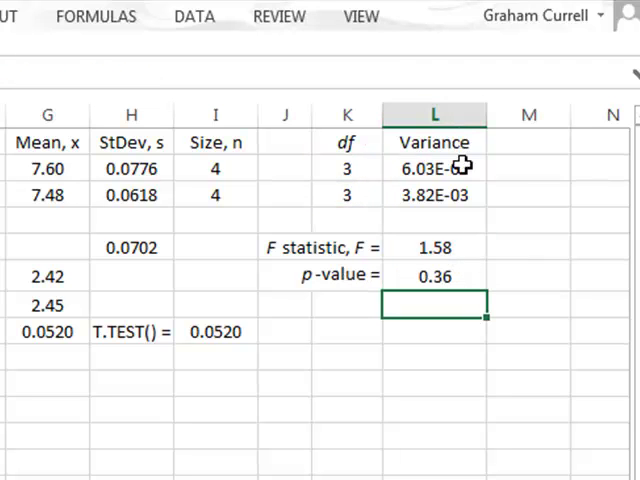
mouse_move(469, 278)
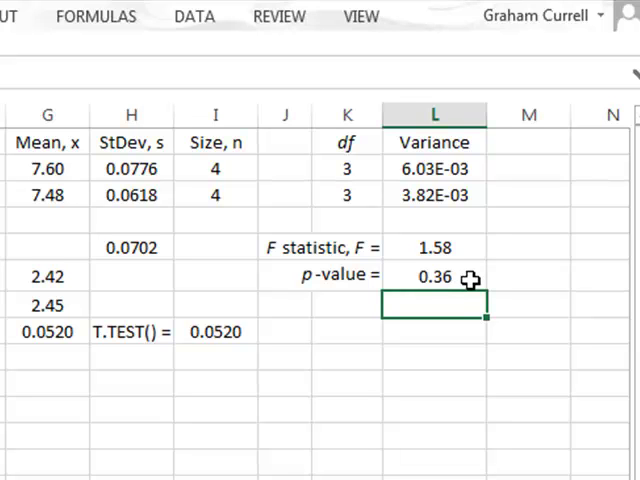
mouse_move(443, 304)
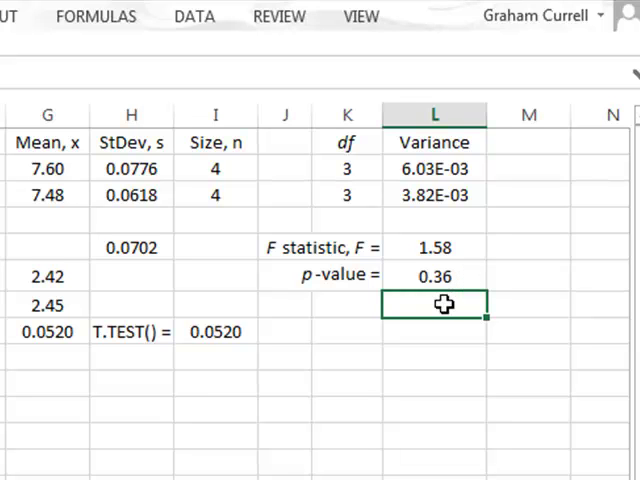
mouse_move(460, 275)
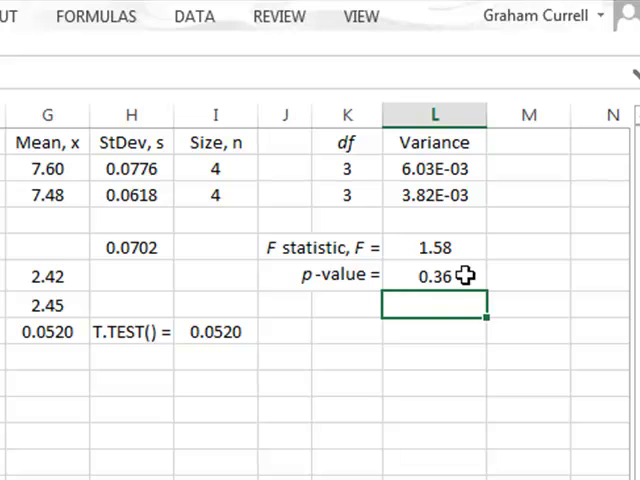
mouse_move(473, 278)
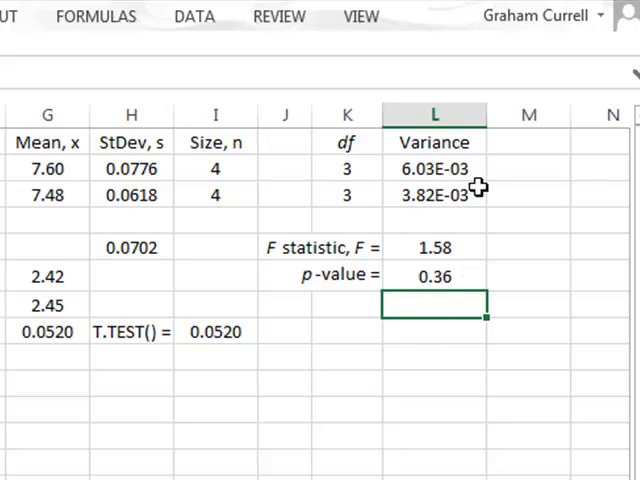
mouse_move(470, 167)
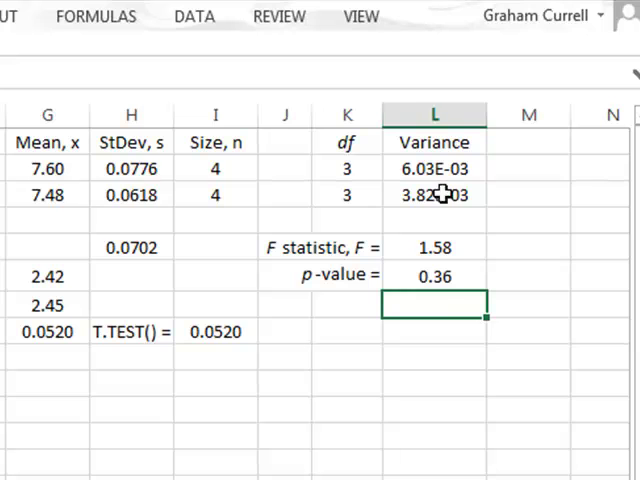
mouse_move(140, 248)
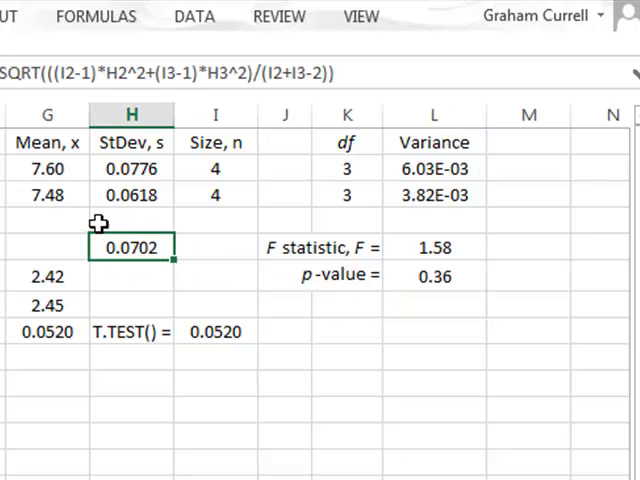
mouse_move(163, 275)
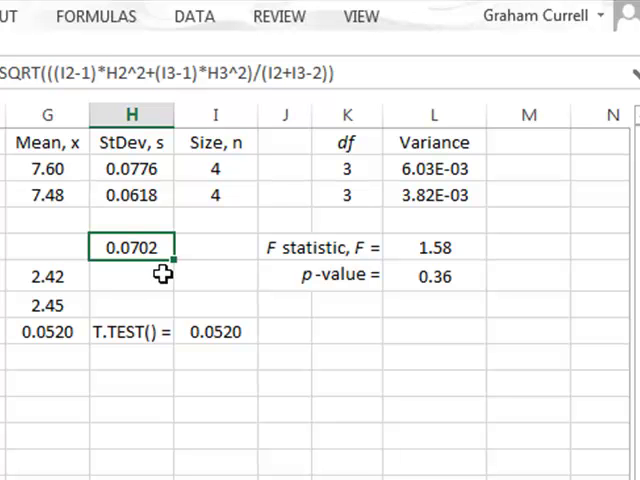